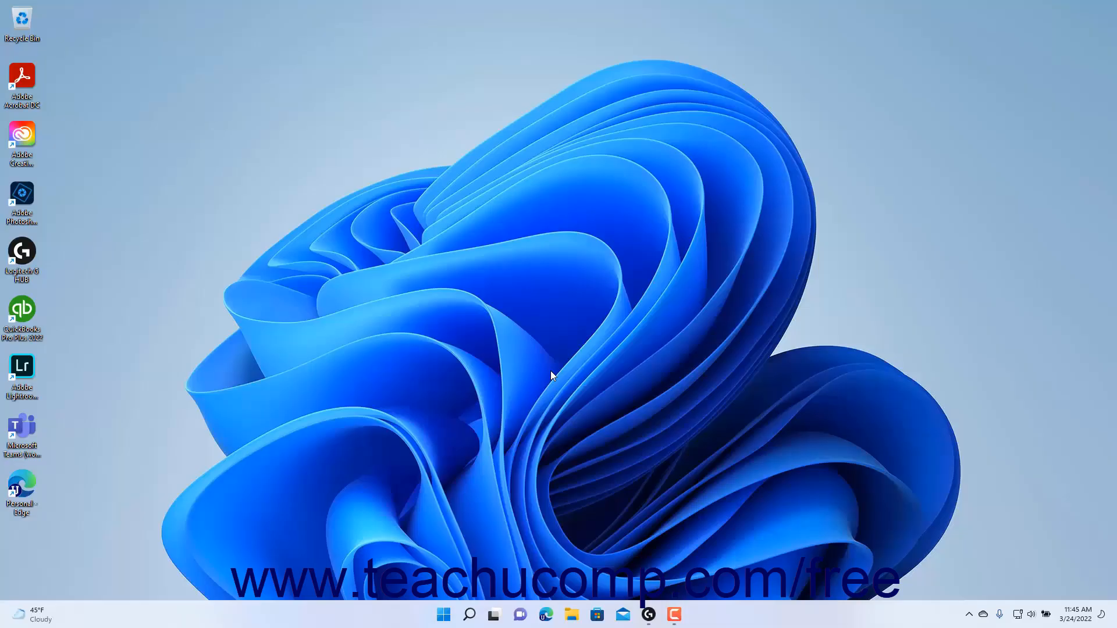
mouse_move(451, 590)
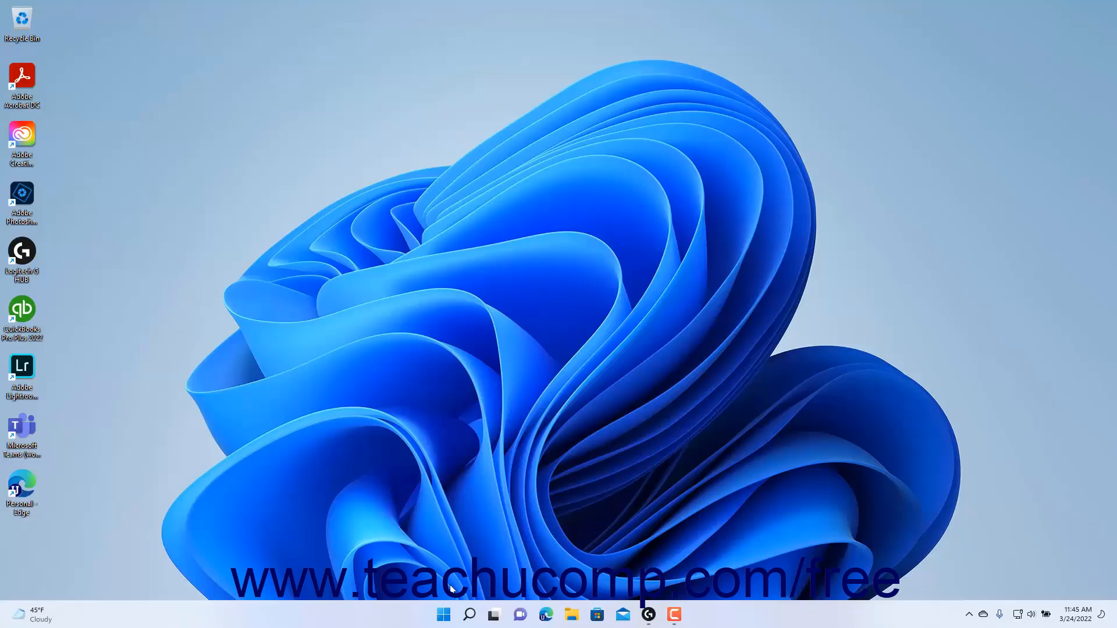
Open Windows Settings from the Start button's quick link menu, landing on the System page
right_click(443, 615)
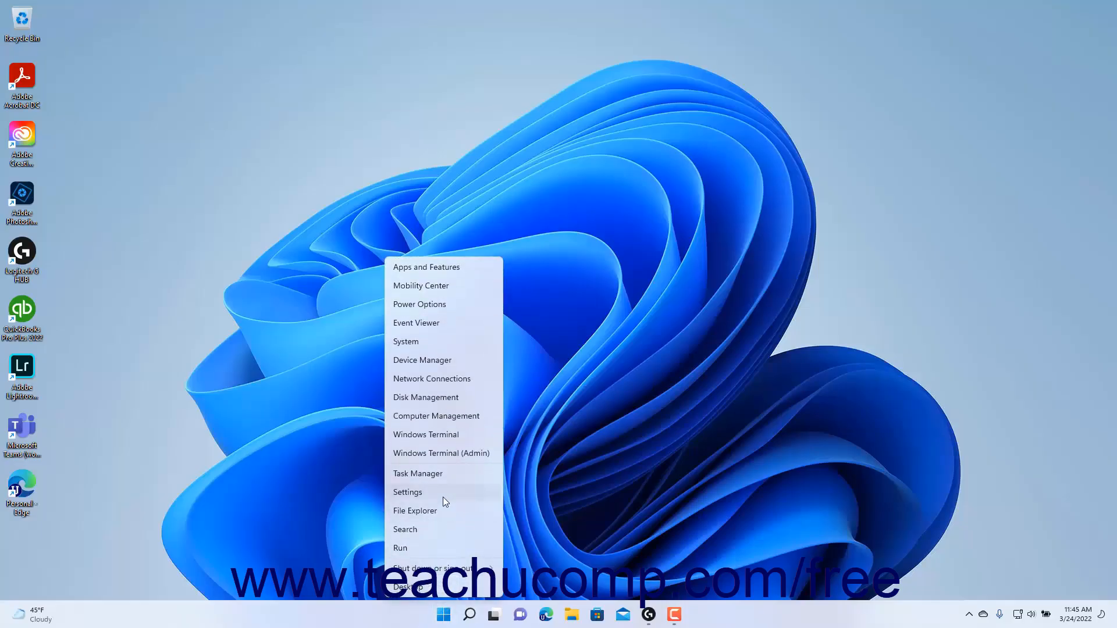
left_click(407, 491)
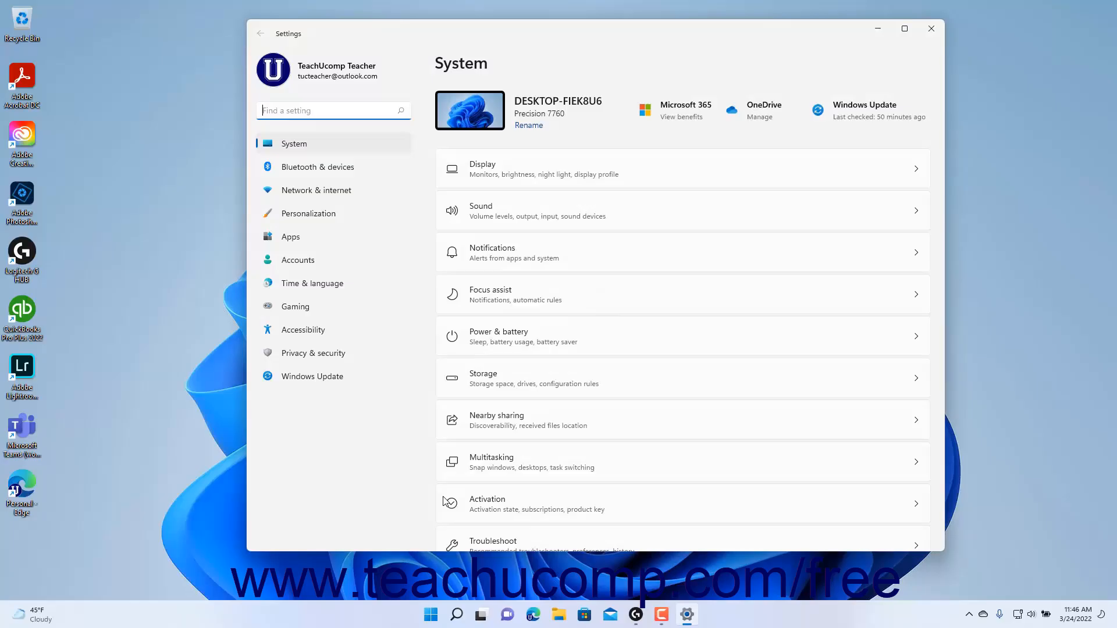
mouse_move(130, 307)
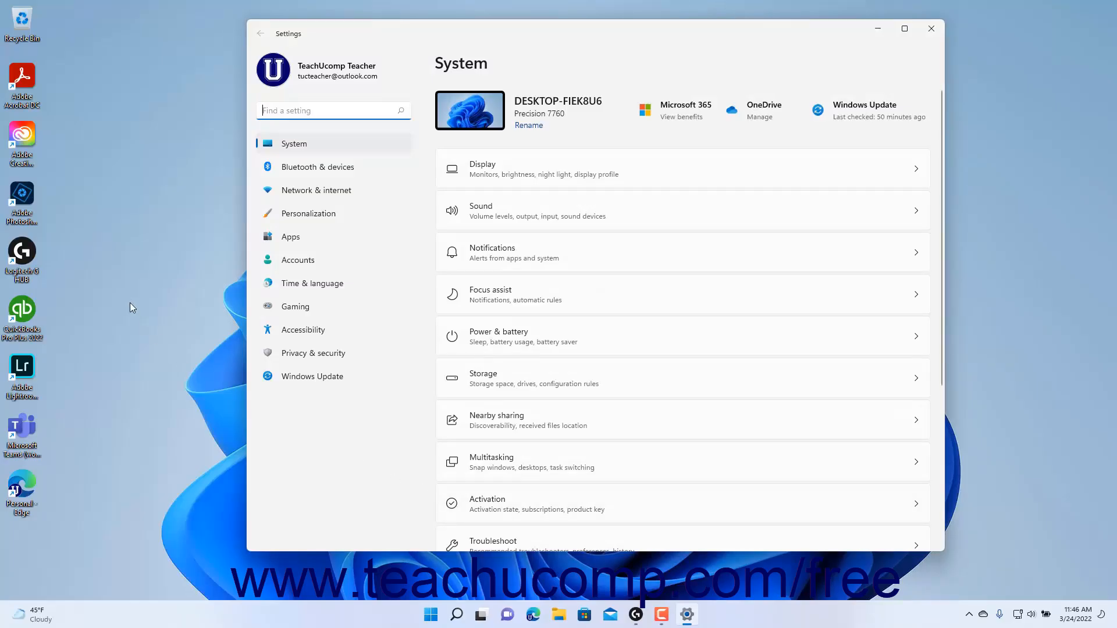
mouse_move(38, 230)
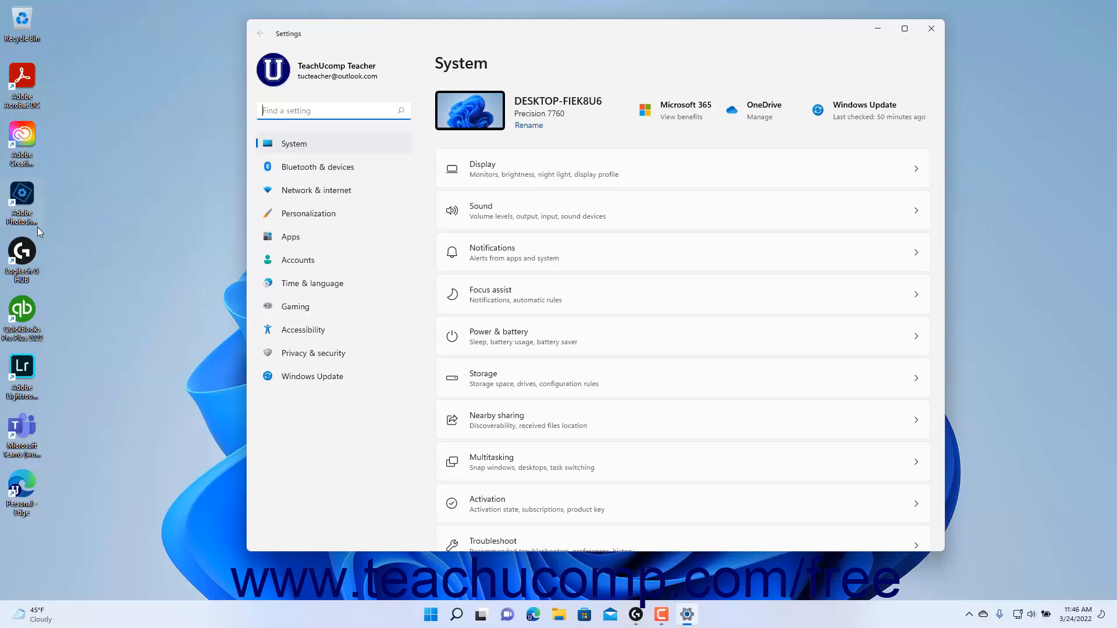
mouse_move(26, 356)
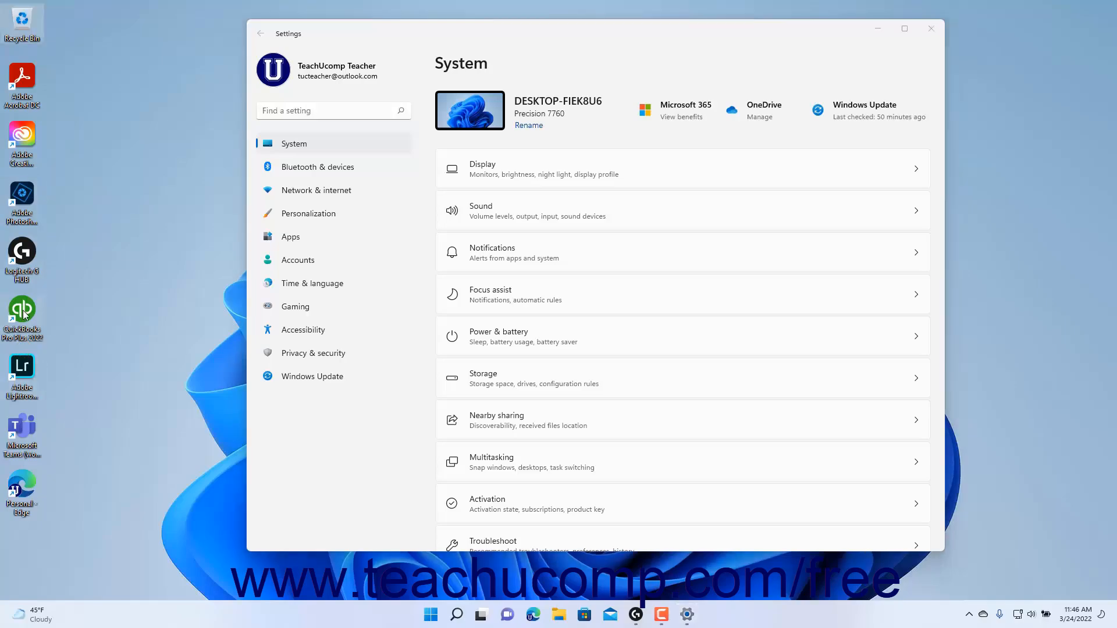
mouse_move(20, 313)
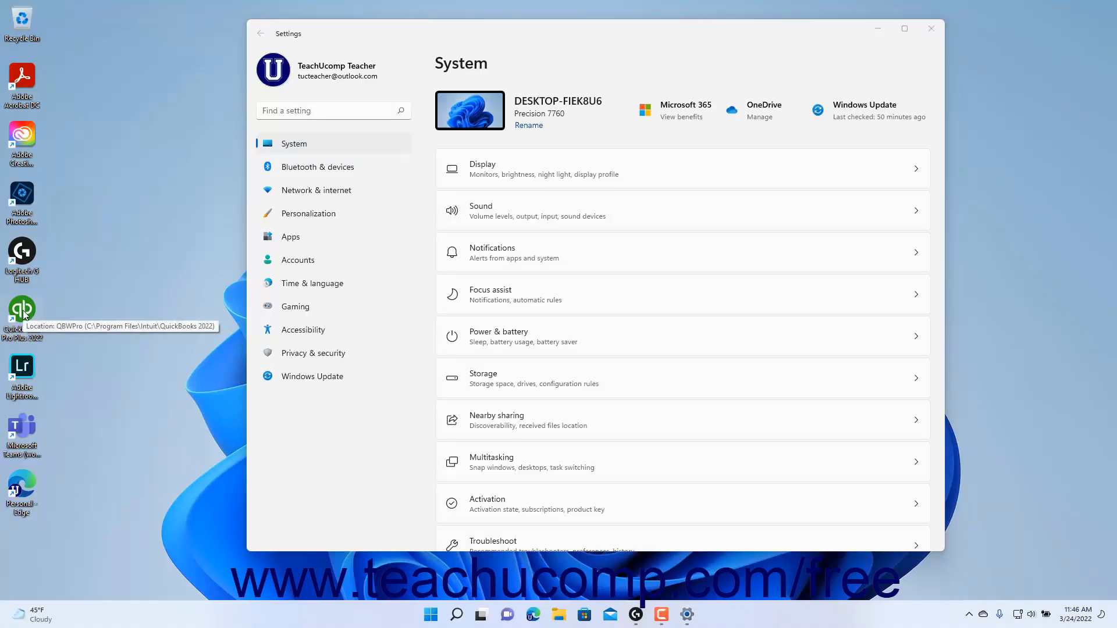
mouse_move(694, 152)
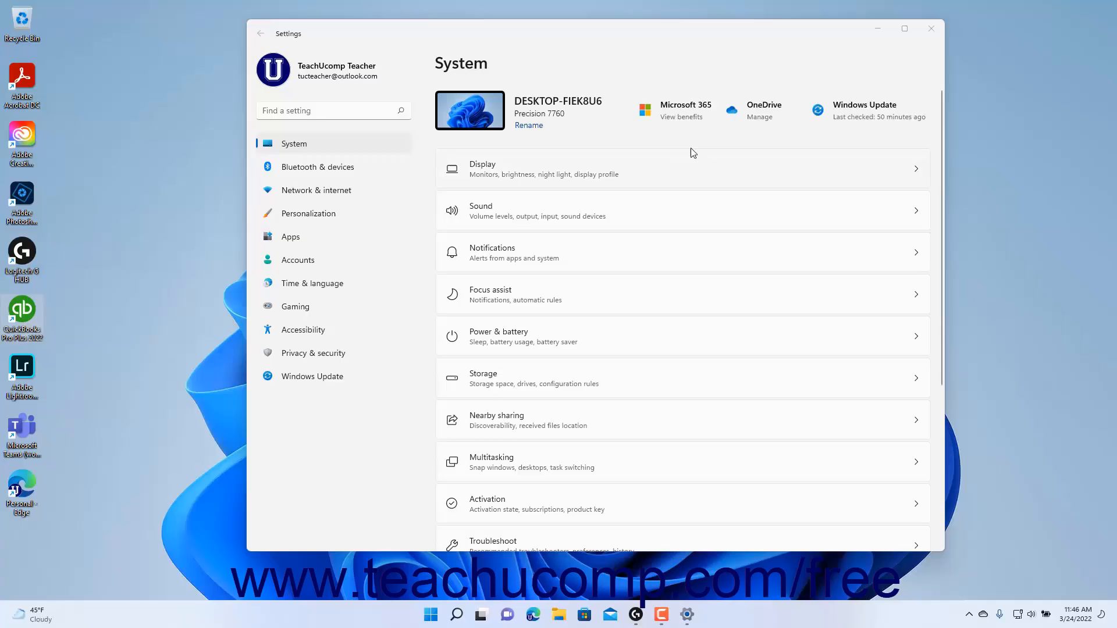
Close the Settings window to reveal the desktop and its shortcut icons
left_click(931, 28)
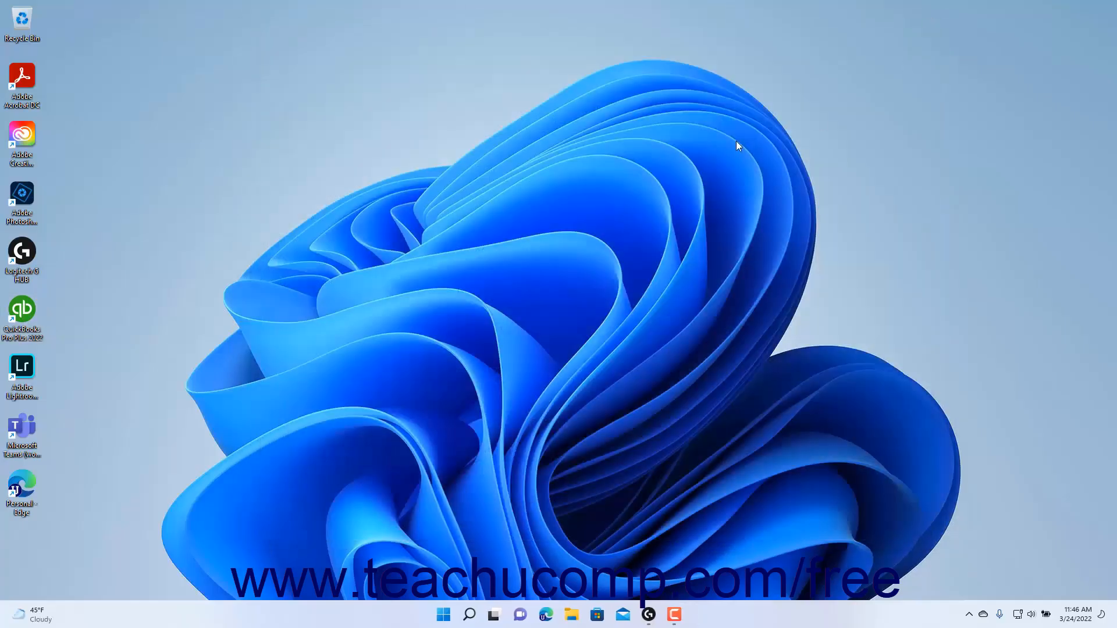
mouse_move(409, 287)
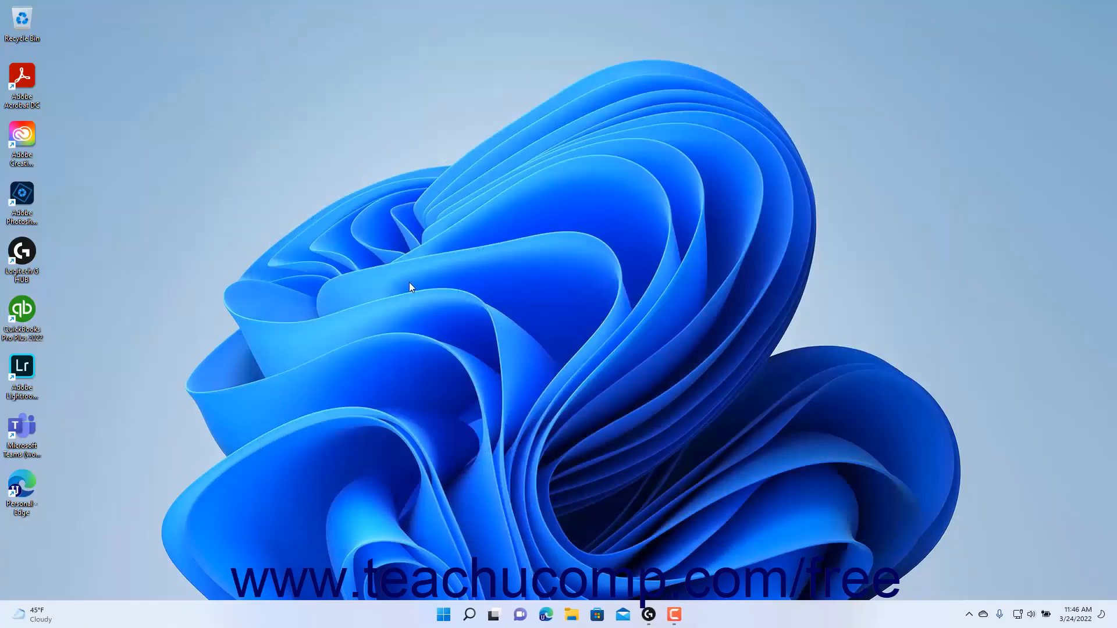
mouse_move(413, 335)
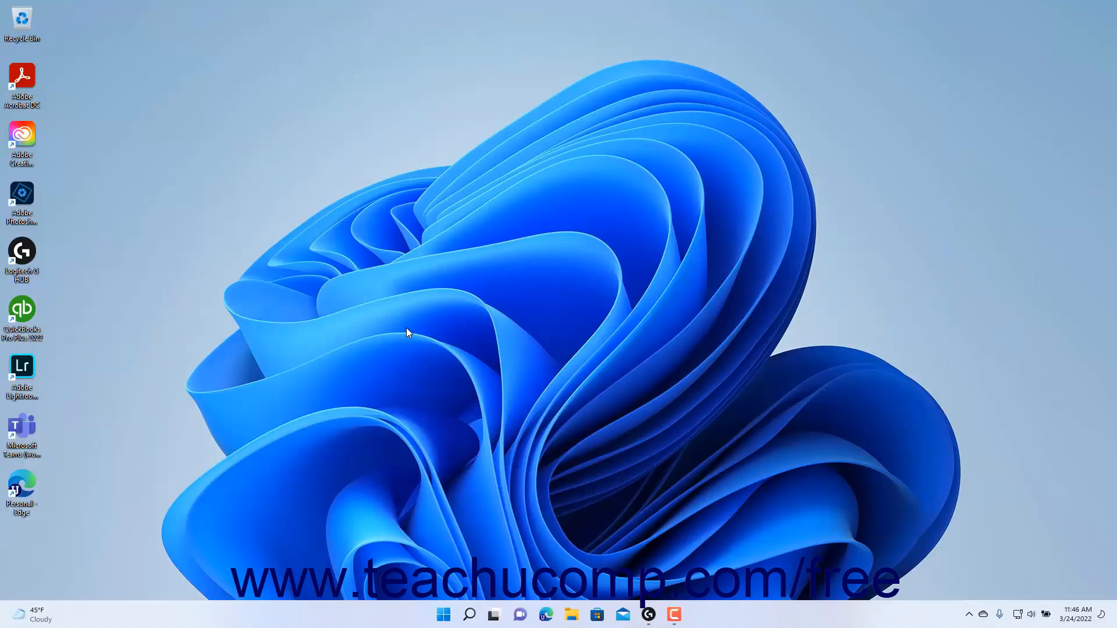
mouse_move(78, 73)
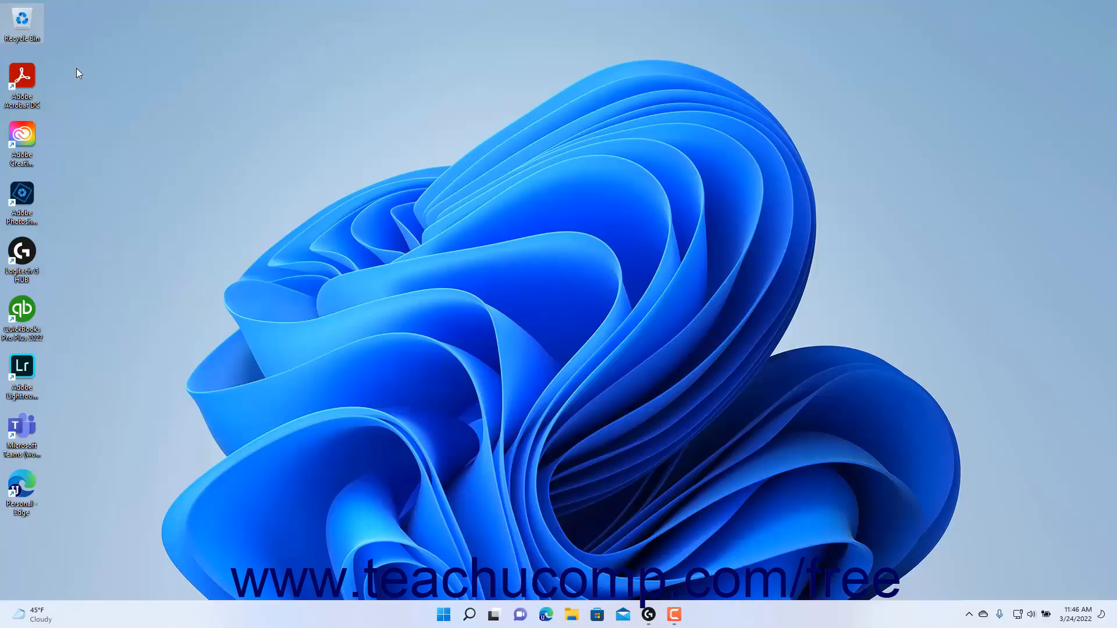
mouse_move(297, 606)
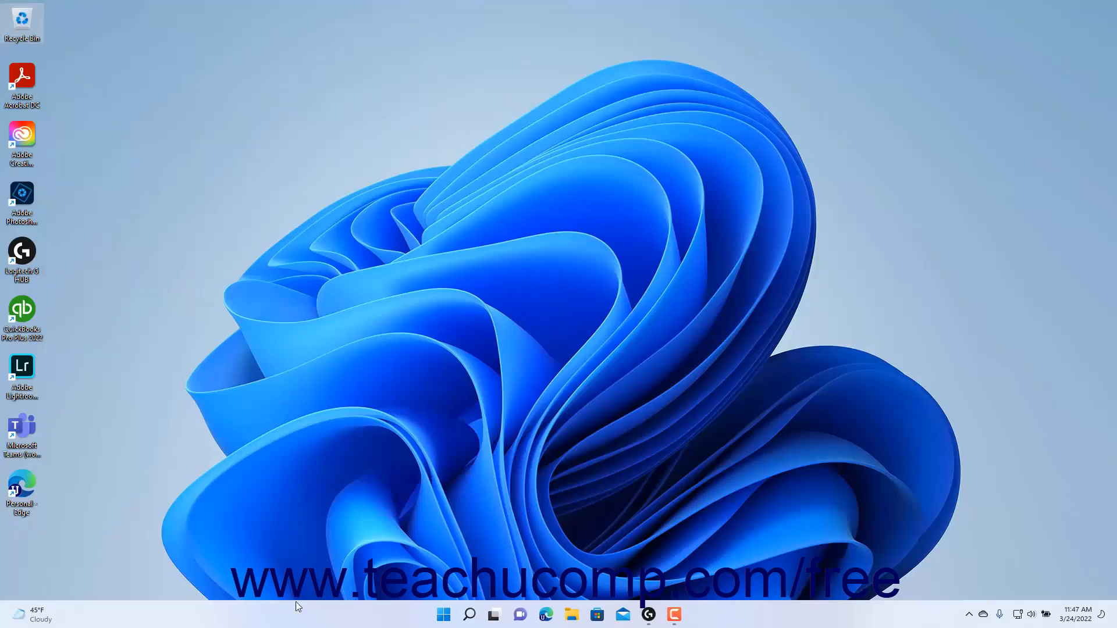
mouse_move(369, 620)
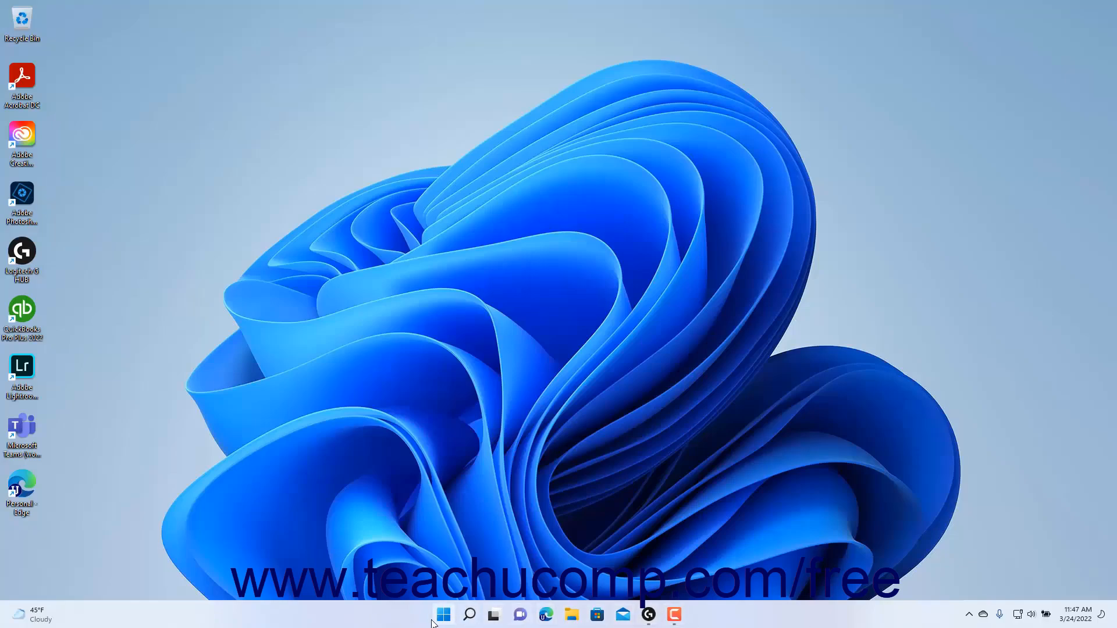
mouse_move(414, 620)
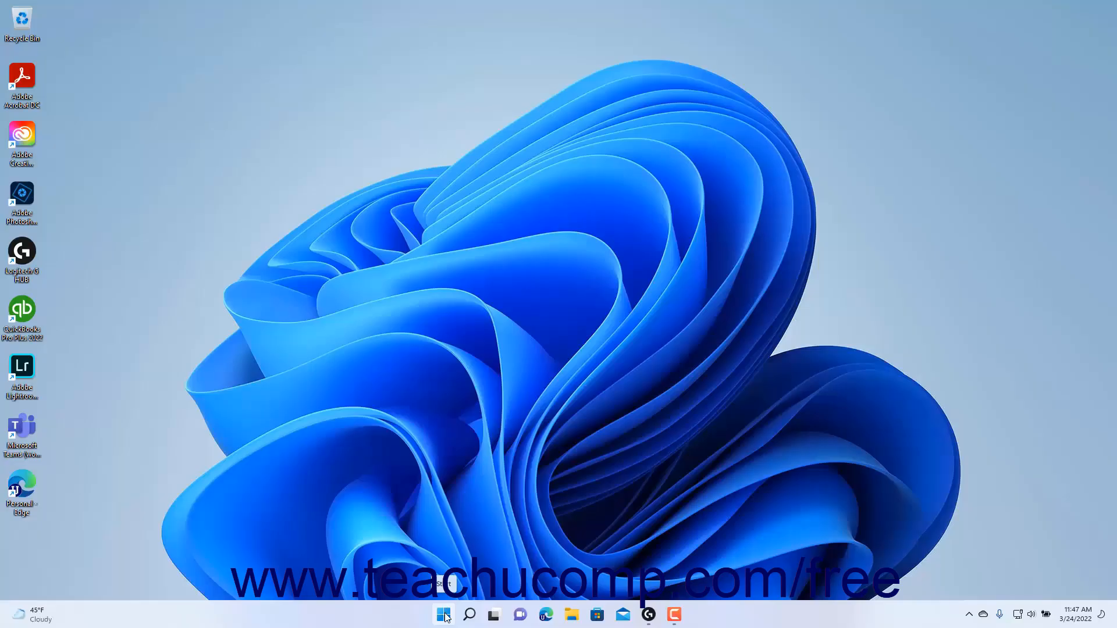
mouse_move(469, 614)
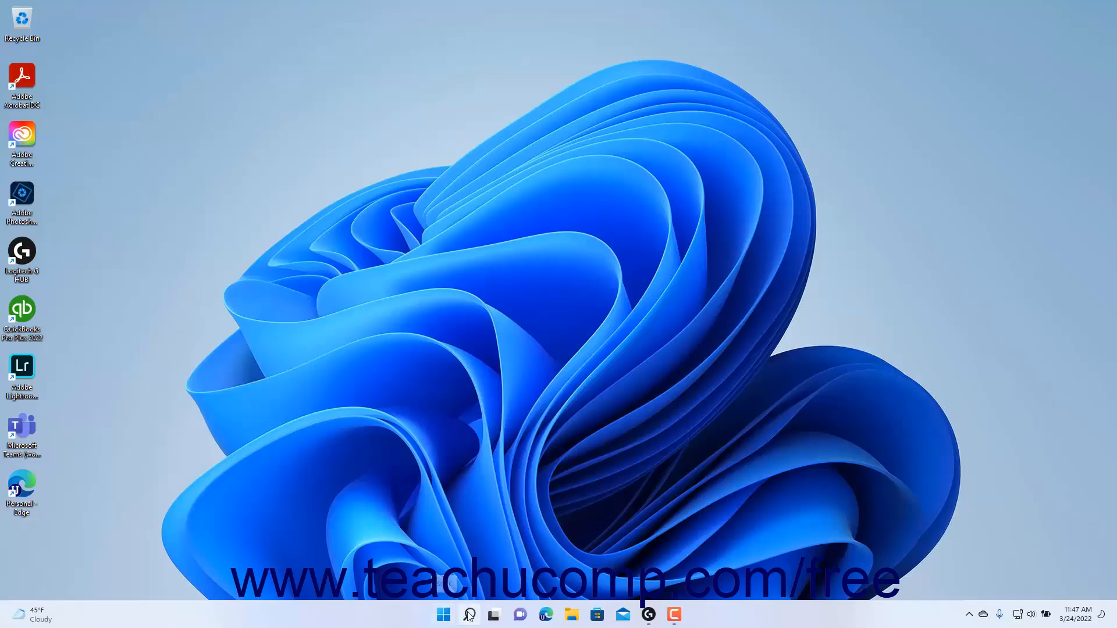
left_click(469, 614)
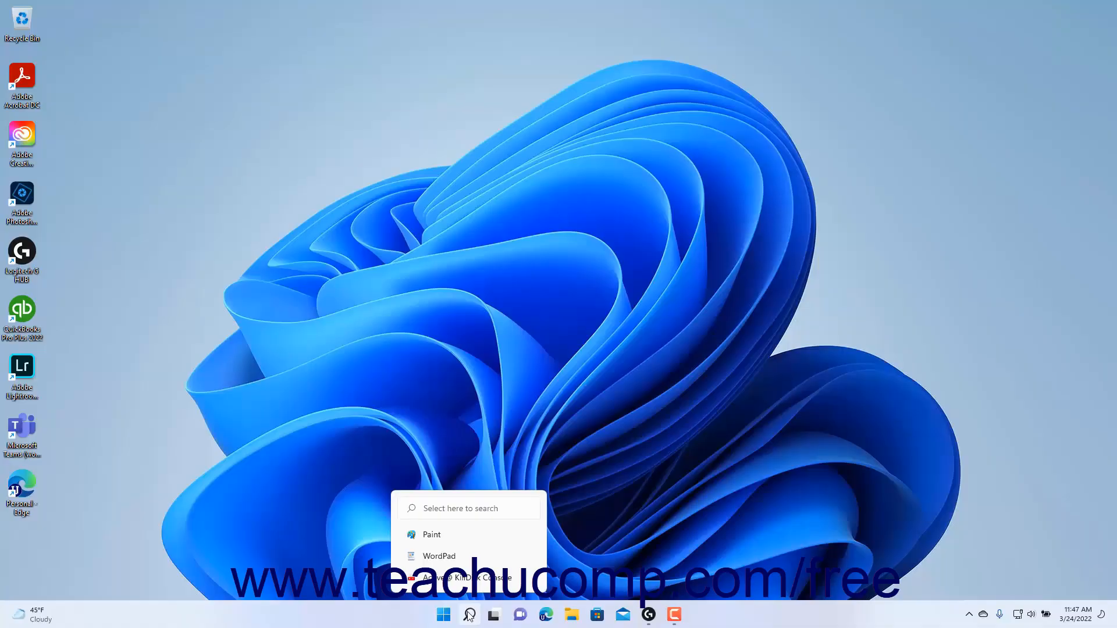
left_click(494, 614)
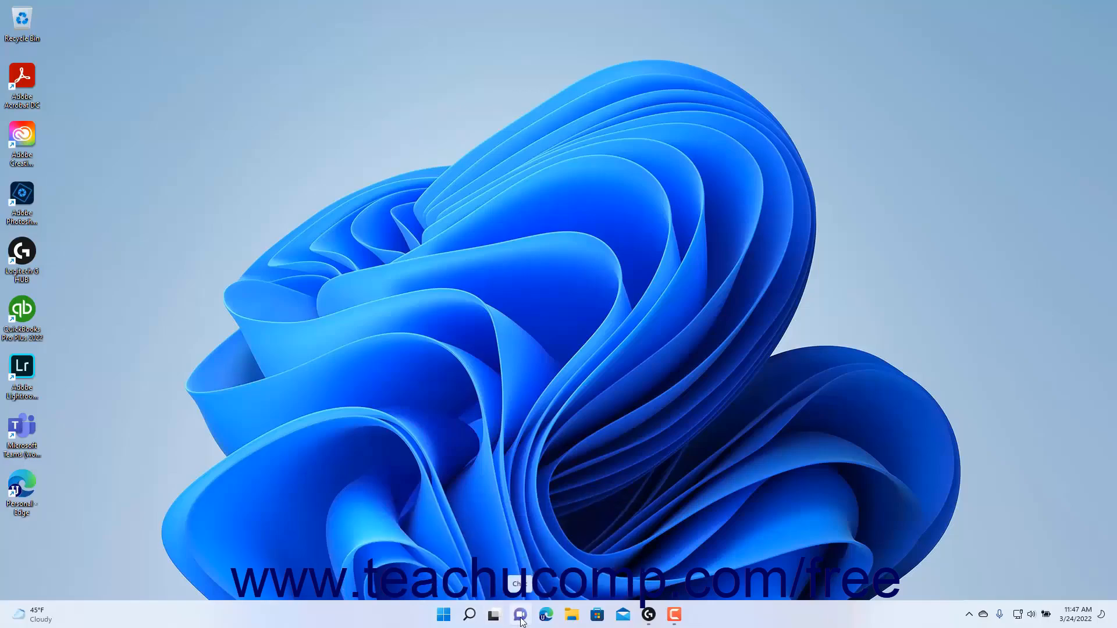
mouse_move(547, 614)
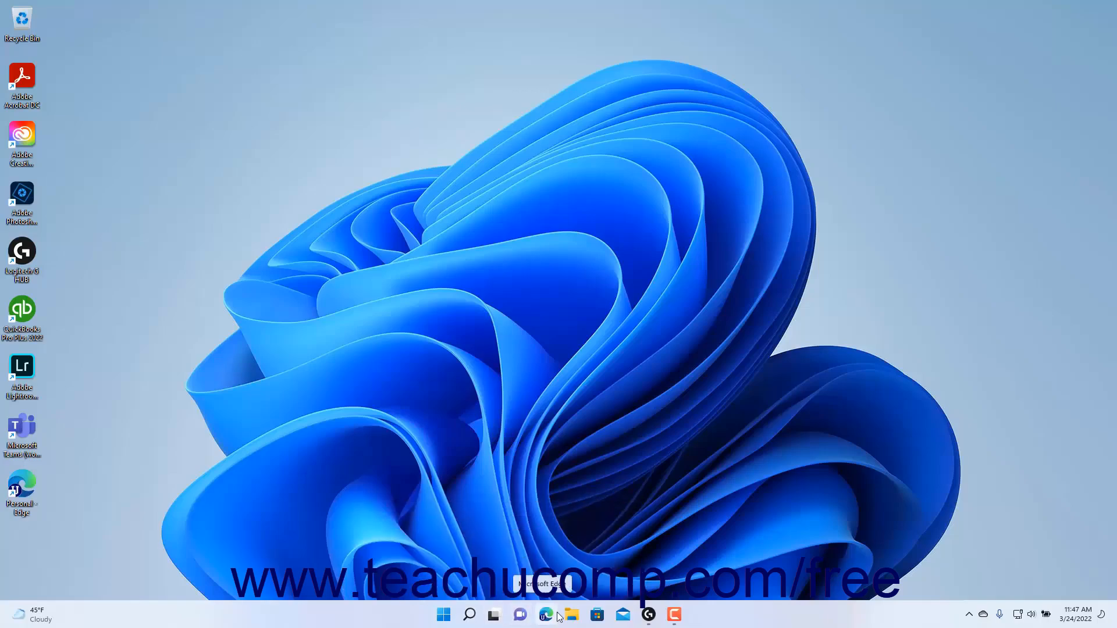
mouse_move(571, 614)
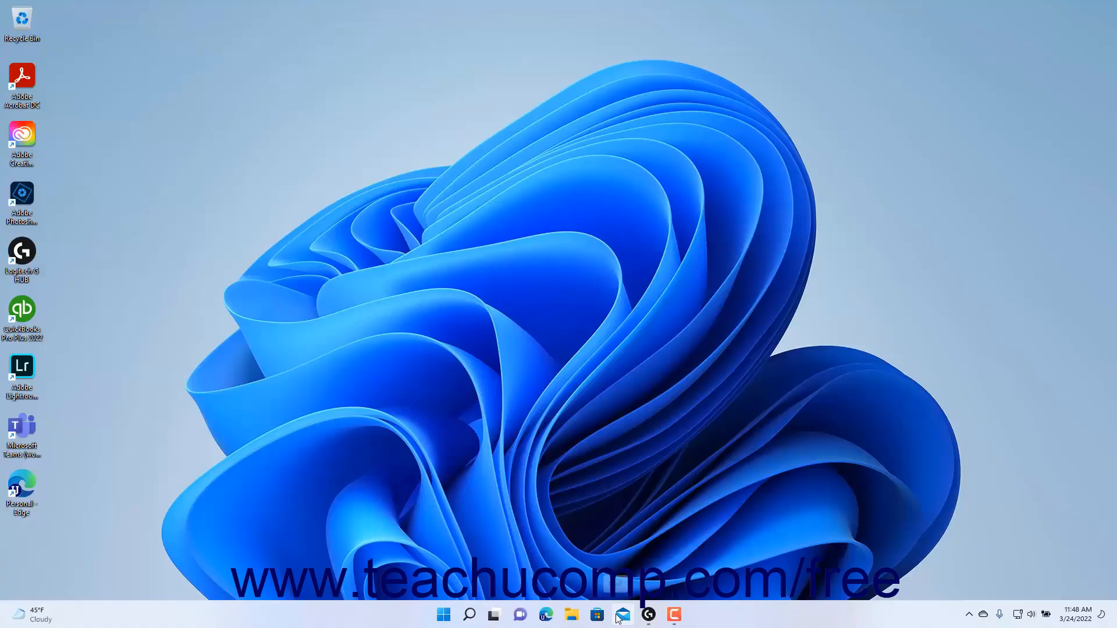
mouse_move(622, 614)
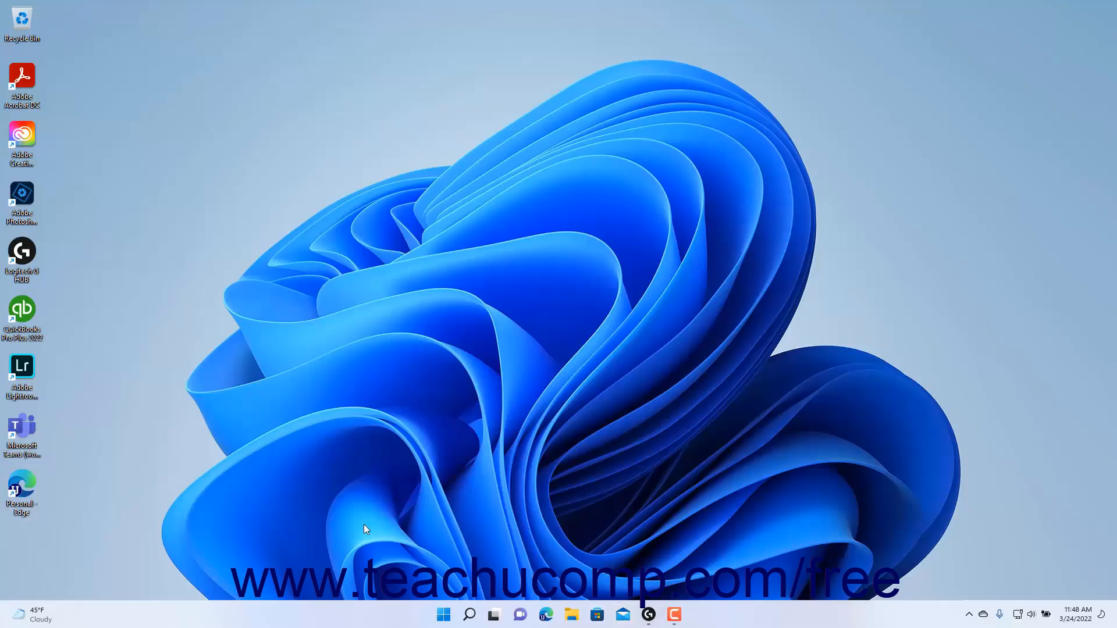
left_click(21, 614)
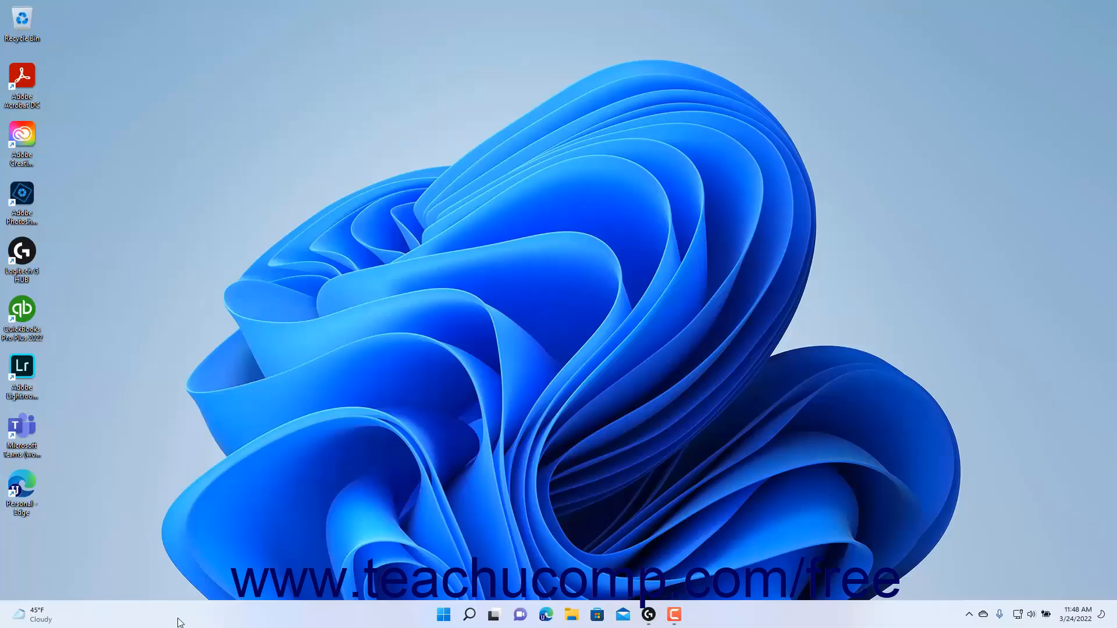
mouse_move(969, 613)
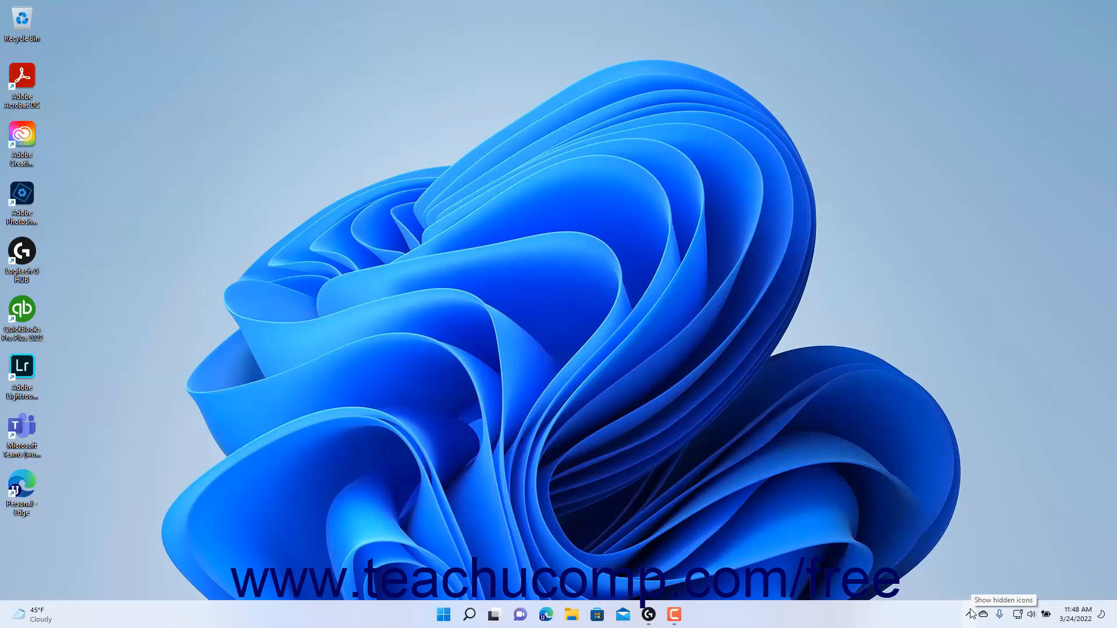
mouse_move(990, 614)
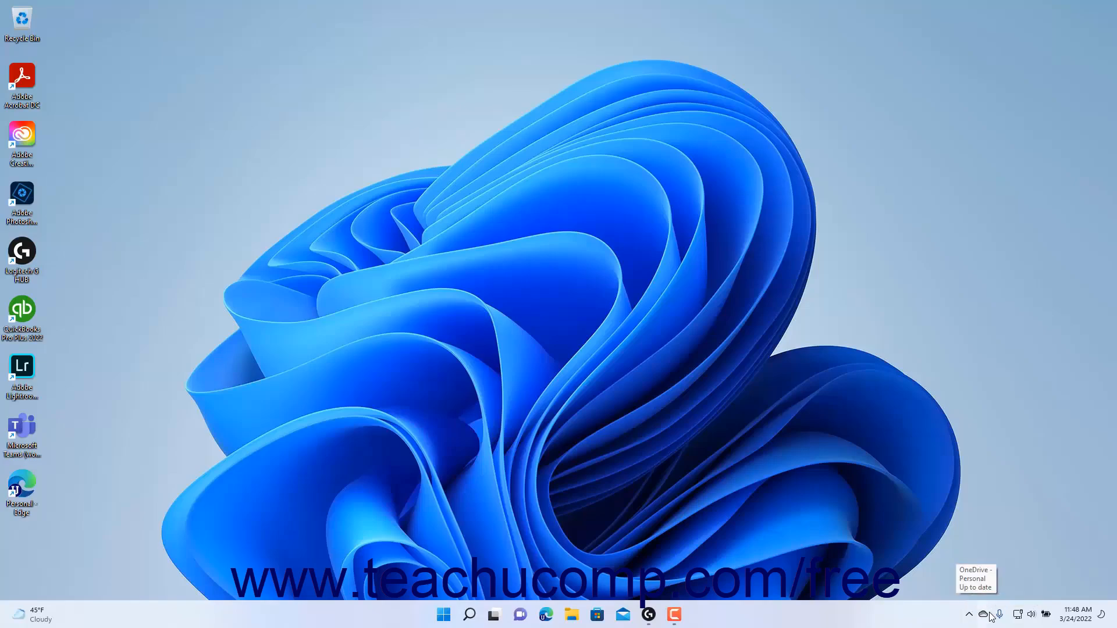
mouse_move(1017, 616)
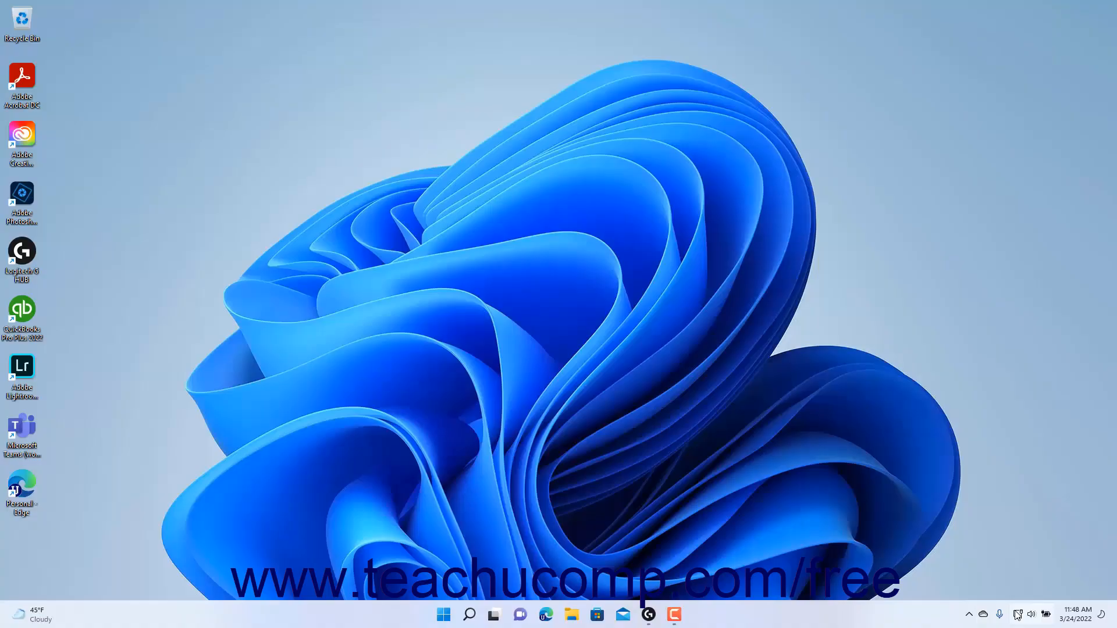
mouse_move(1031, 614)
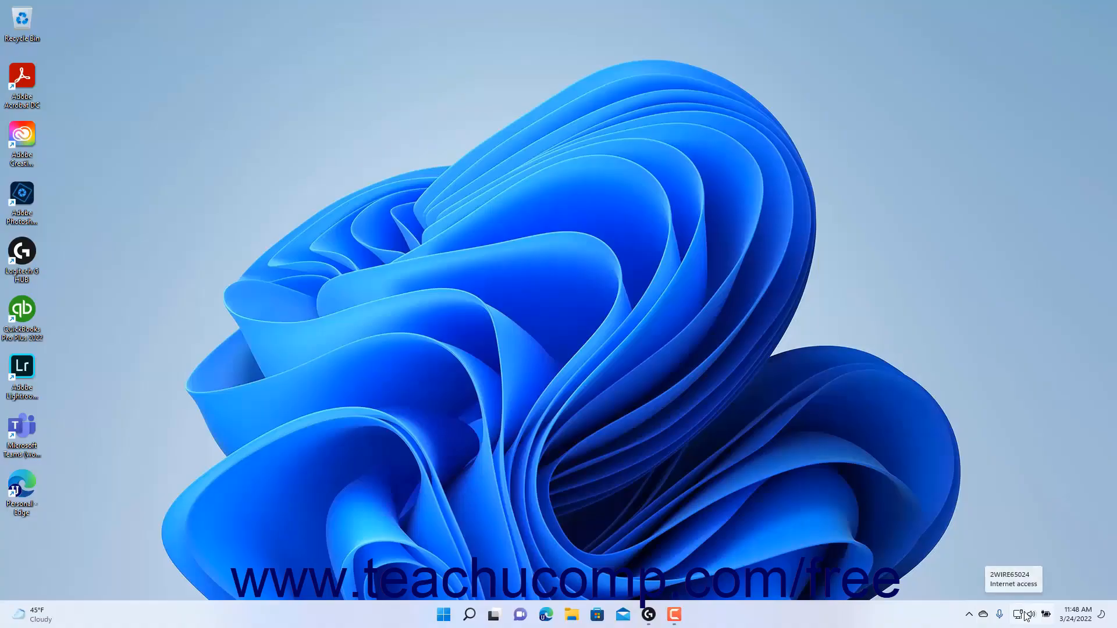
mouse_move(1032, 614)
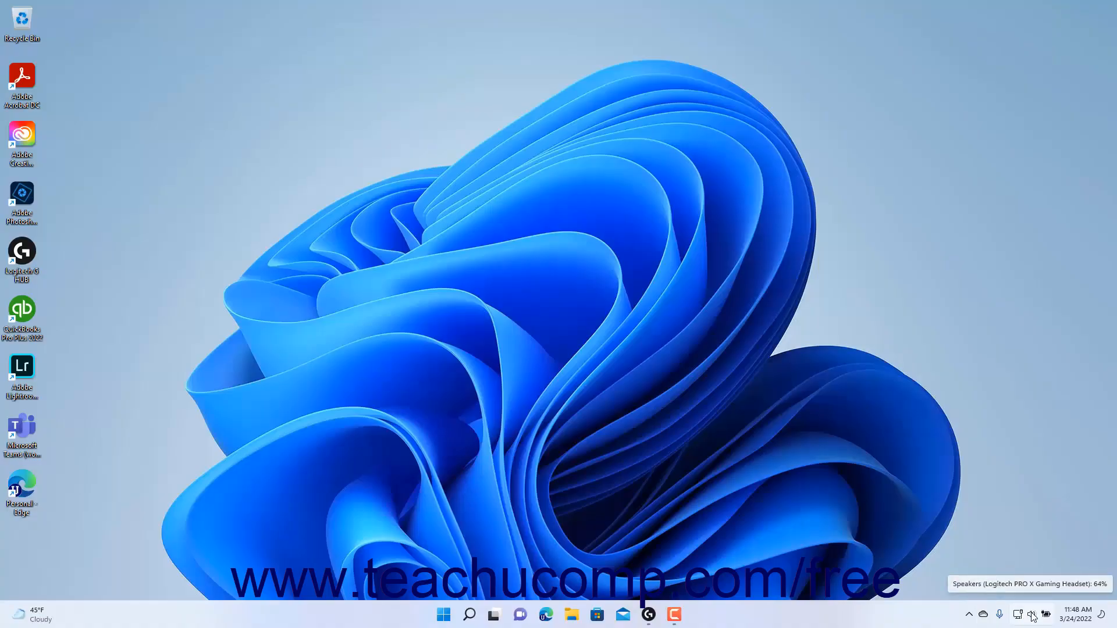
mouse_move(1045, 615)
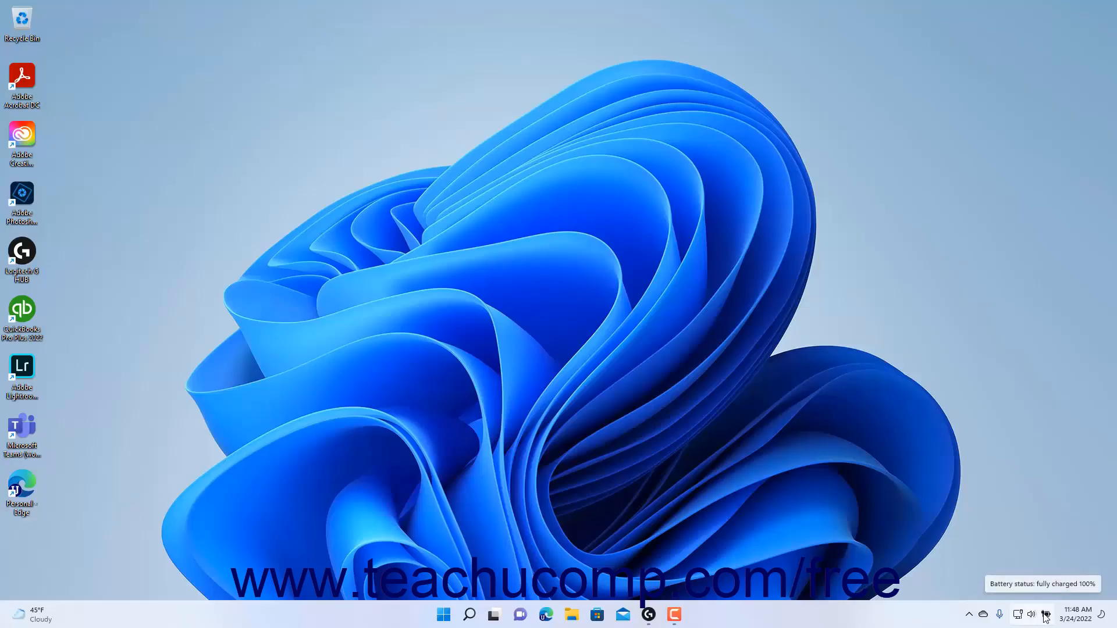